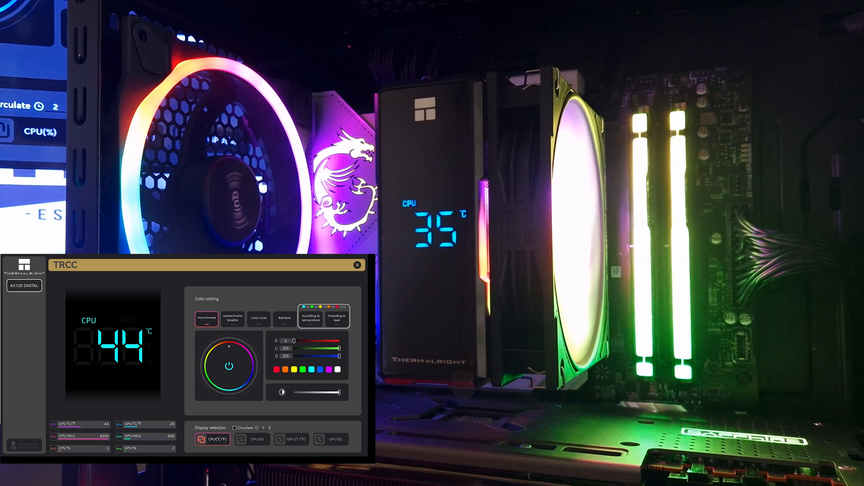
# - Switch the AX120 Digital readout to CPU(%), then to GPU(%)
pyautogui.click(252, 439)
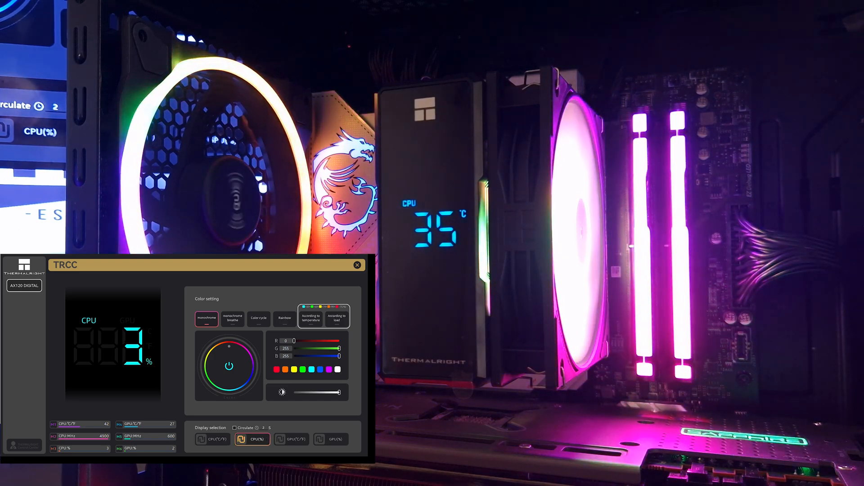
pyautogui.click(330, 440)
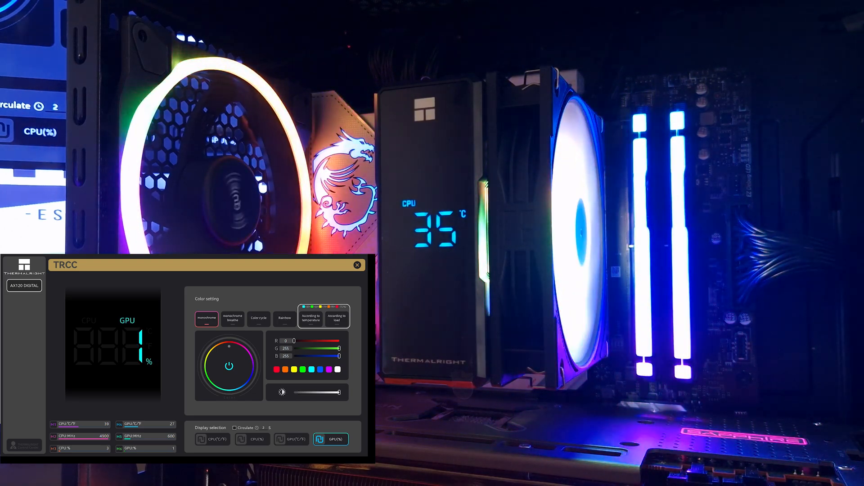